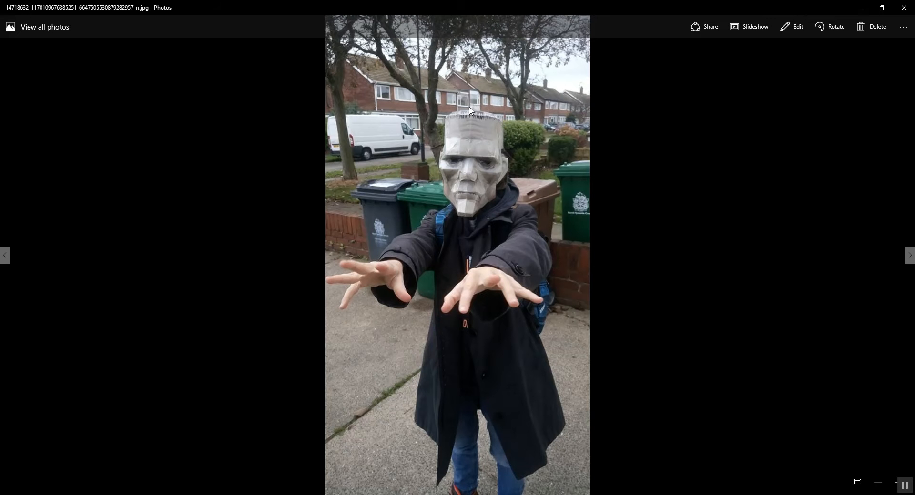
pyautogui.moveTo(510, 154)
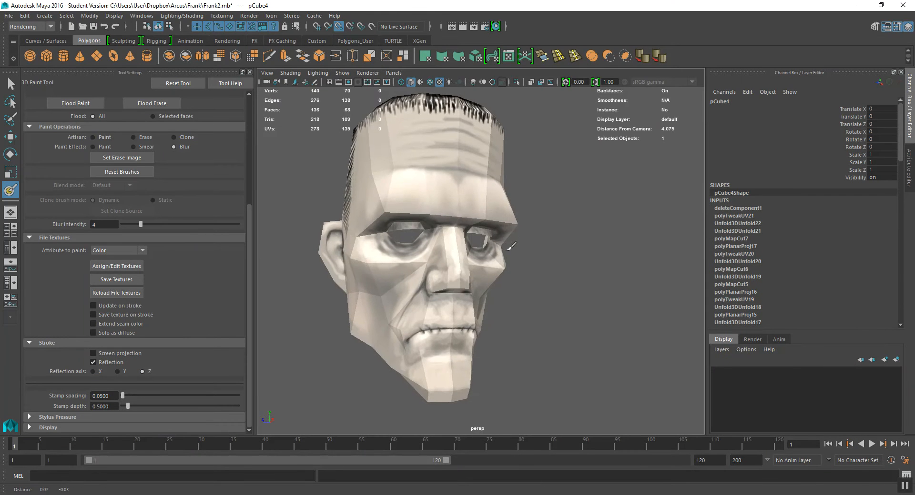
# Open Frank3.mb from the recent files, discarding Frank2's unsaved changes
pyautogui.moveTo(510, 245); pyautogui.dragTo(495, 253)
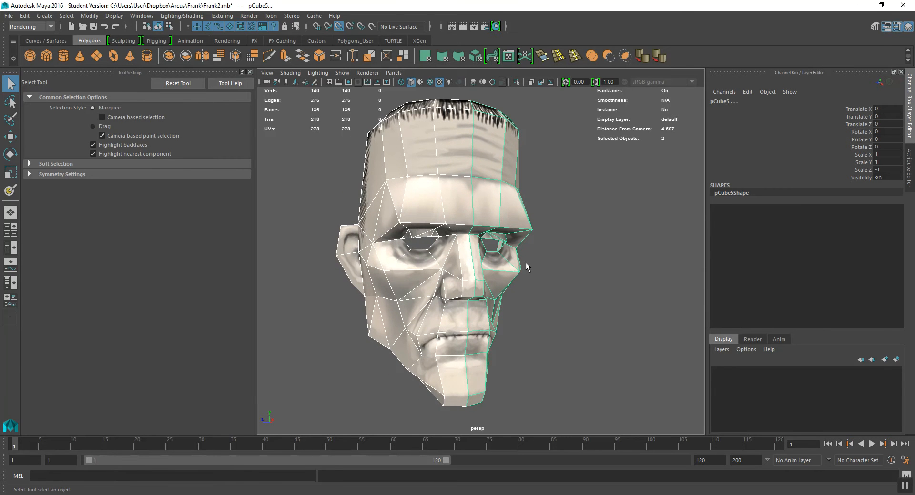
pyautogui.moveTo(525, 265); pyautogui.dragTo(534, 264)
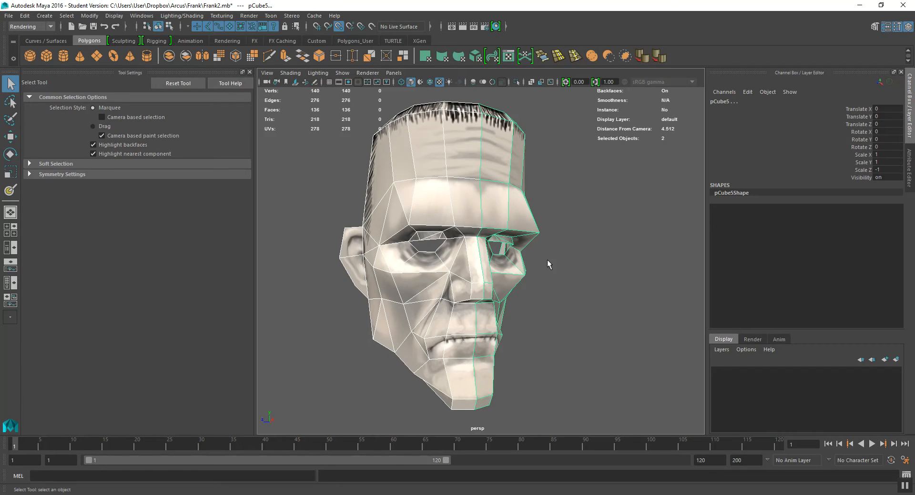
pyautogui.moveTo(358, 222)
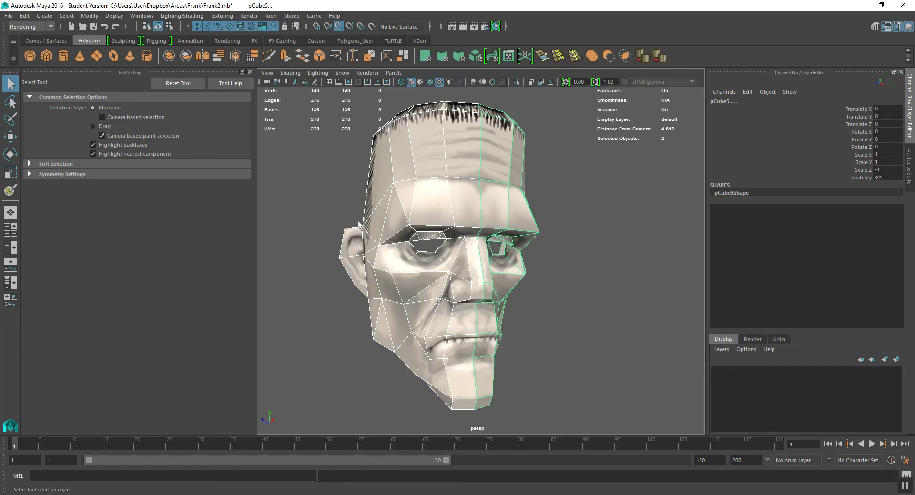
pyautogui.moveTo(356, 223)
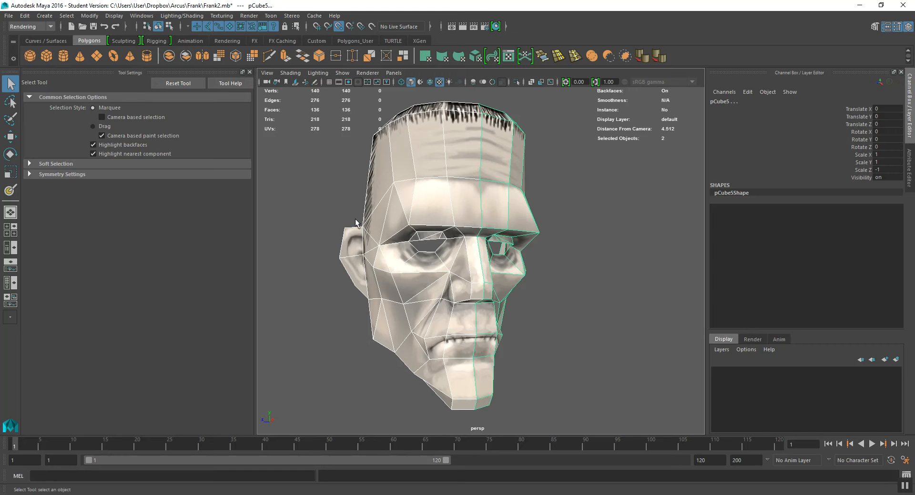
pyautogui.moveTo(364, 203)
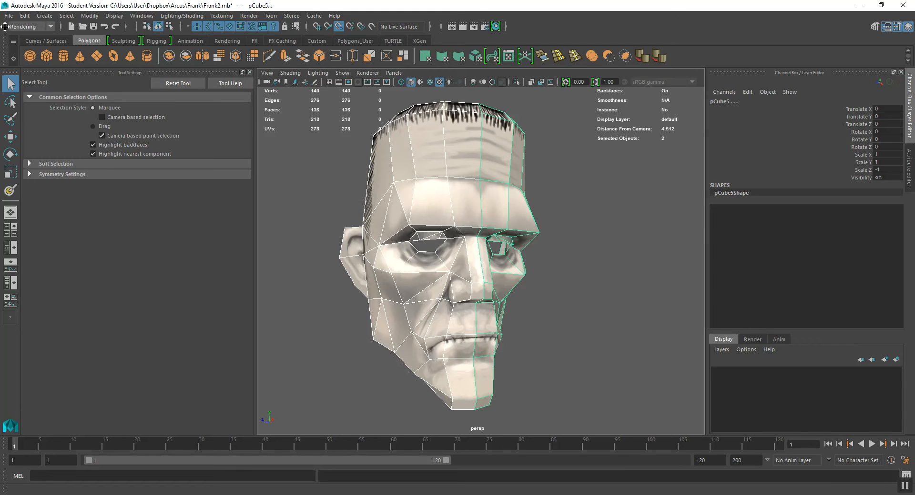
pyautogui.click(8, 15)
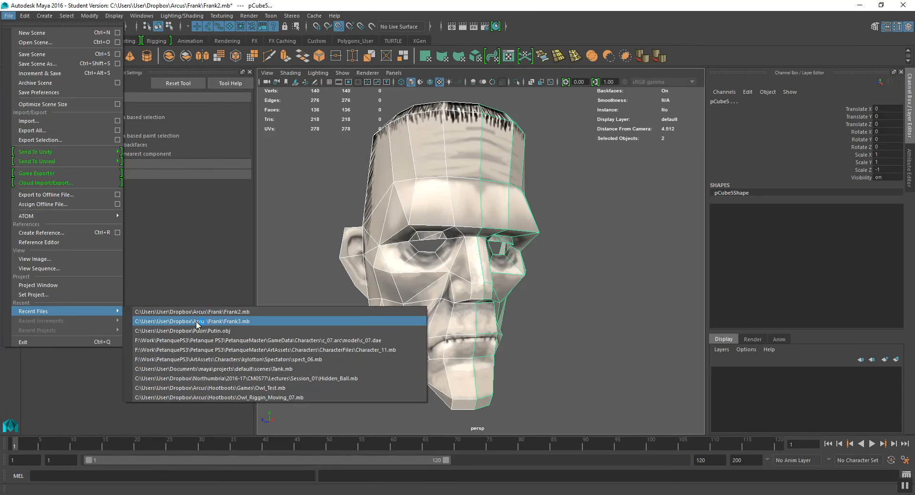
pyautogui.click(193, 321)
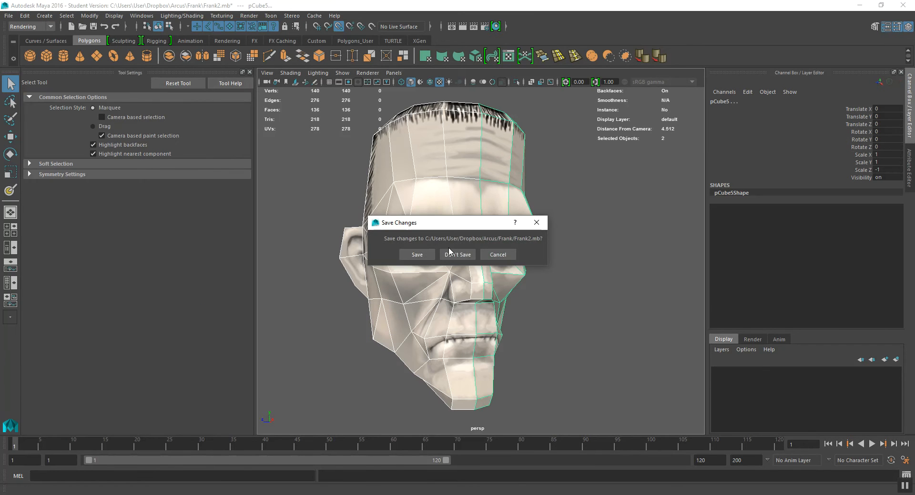
pyautogui.click(457, 254)
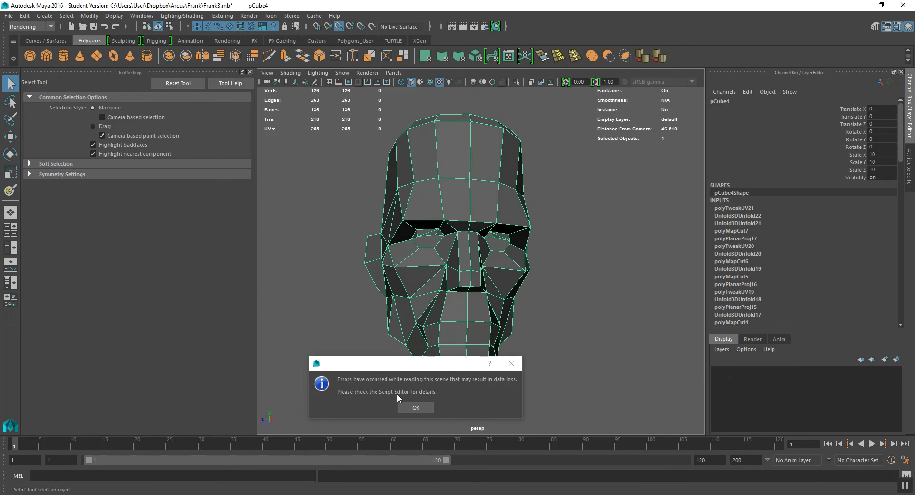
# Dismiss the scene-loading error and delete the head mesh's construction history by type
pyautogui.click(415, 407)
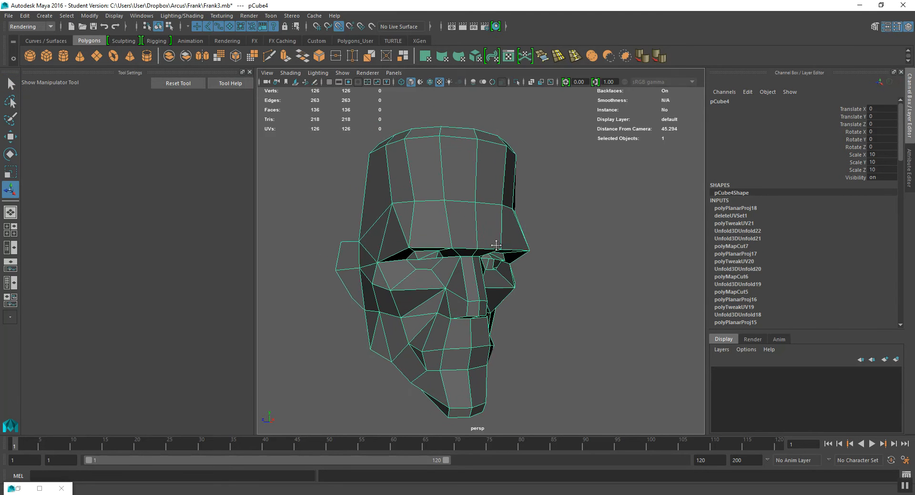
pyautogui.moveTo(496, 245); pyautogui.dragTo(504, 223)
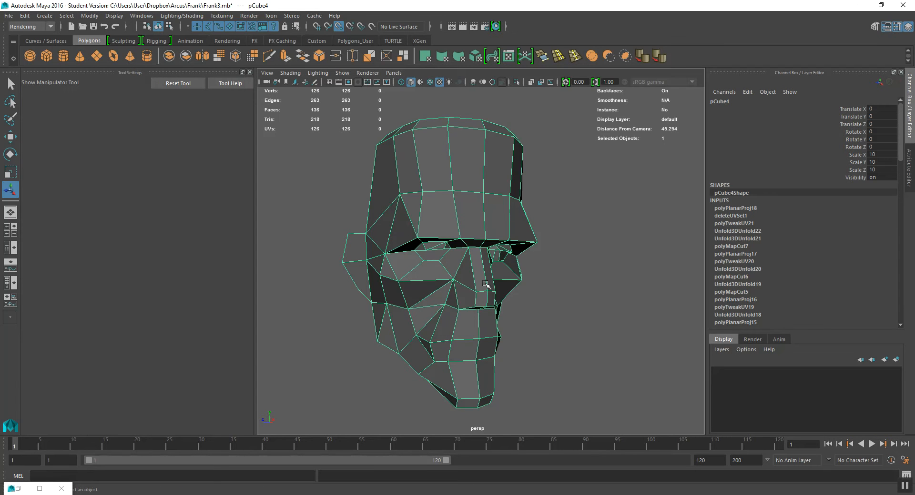
pyautogui.moveTo(7, 18)
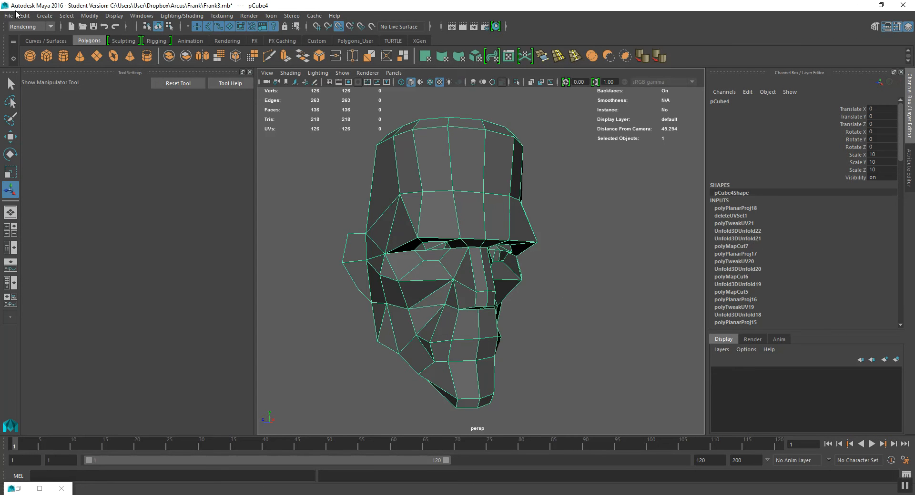
pyautogui.click(24, 16)
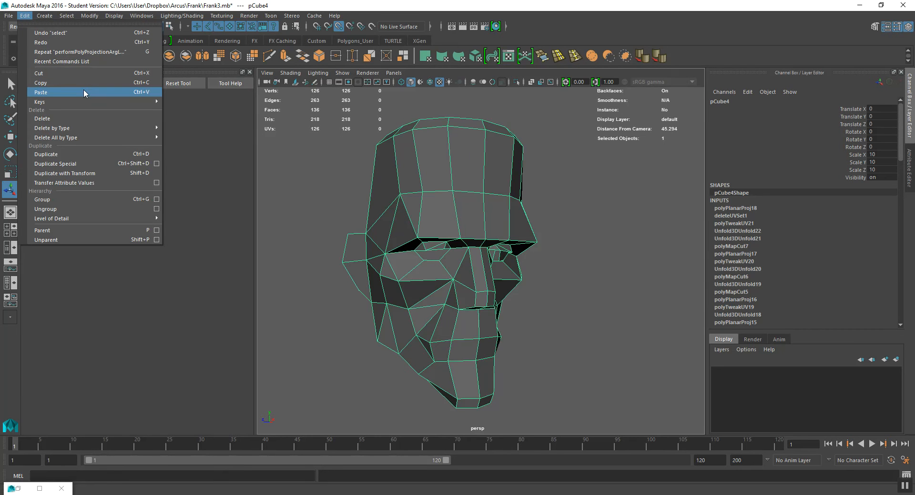
pyautogui.moveTo(85, 136)
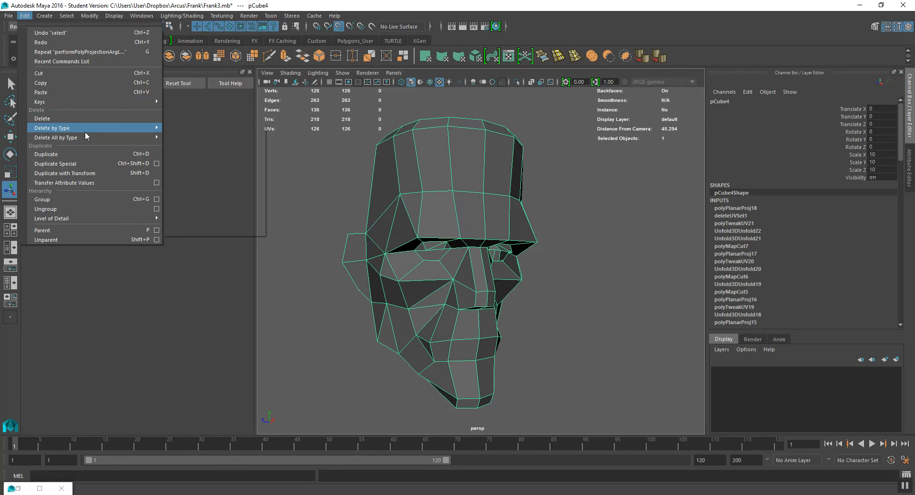
pyautogui.click(51, 128)
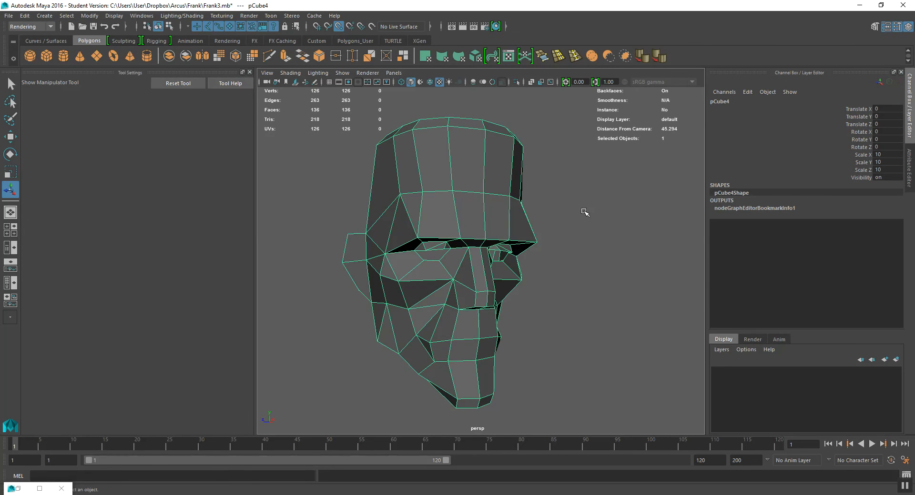
pyautogui.moveTo(578, 188)
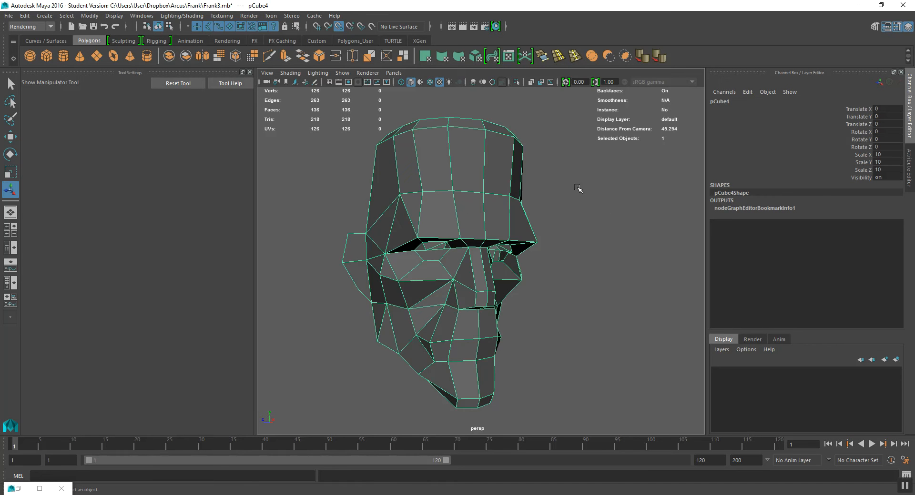
pyautogui.moveTo(578, 189); pyautogui.dragTo(556, 198)
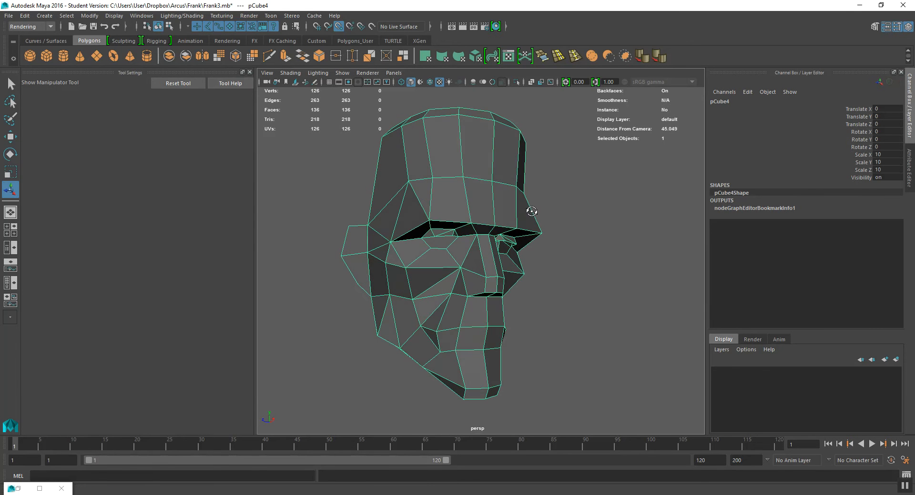
pyautogui.moveTo(557, 222)
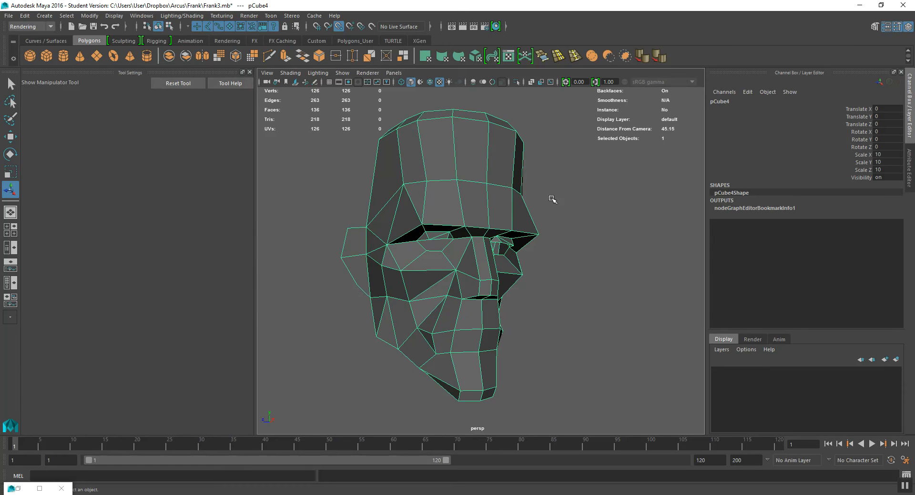
pyautogui.click(507, 56)
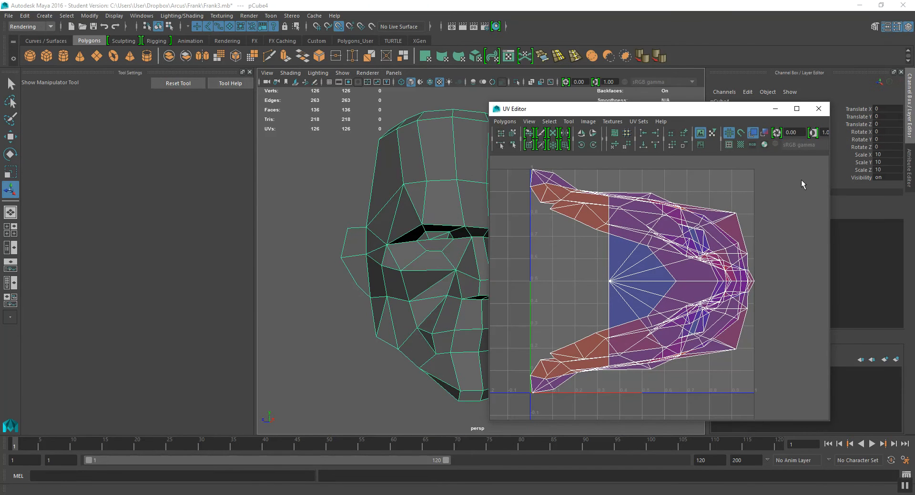
pyautogui.click(818, 108)
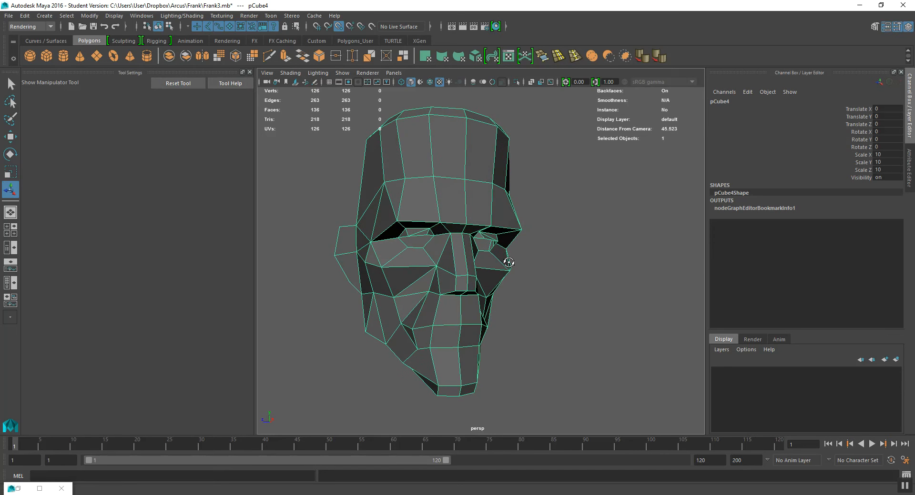
pyautogui.moveTo(423, 228)
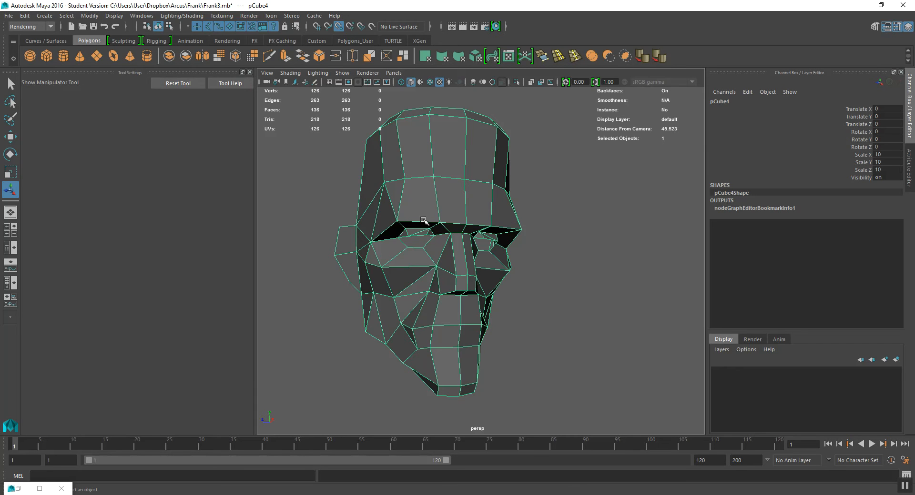
pyautogui.moveTo(427, 228)
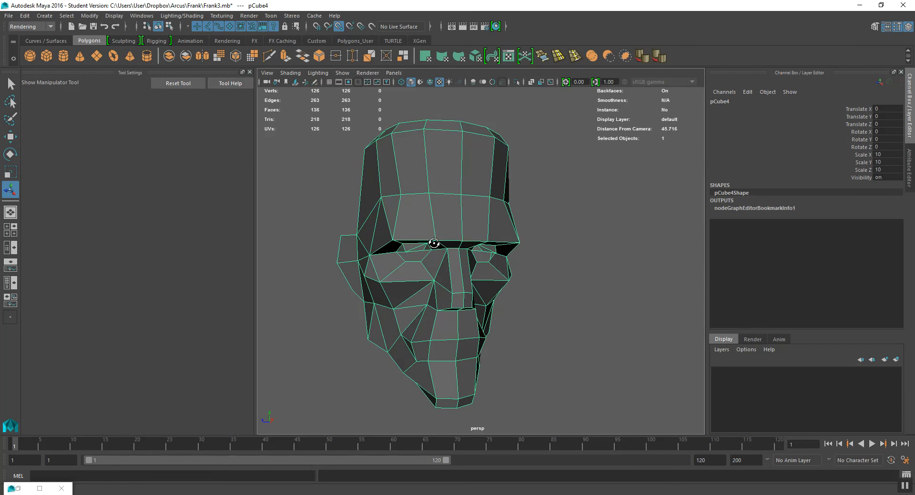
pyautogui.moveTo(435, 243); pyautogui.dragTo(444, 249)
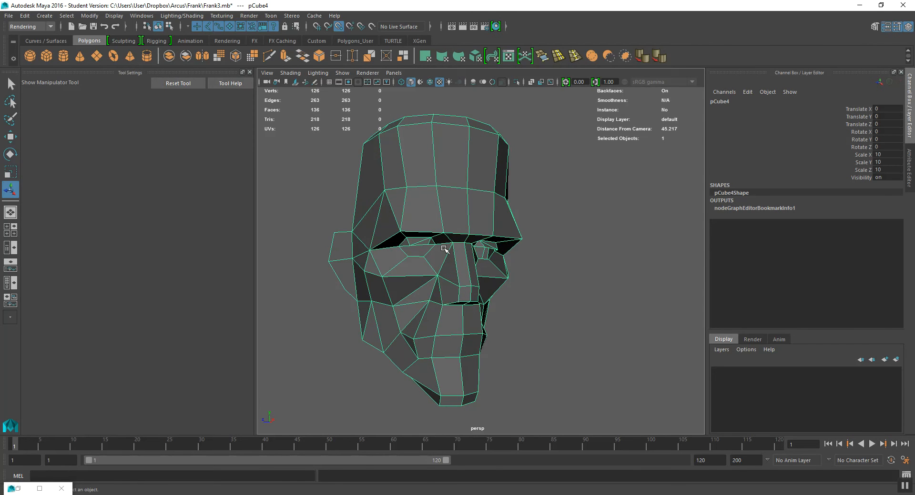
pyautogui.moveTo(6, 10)
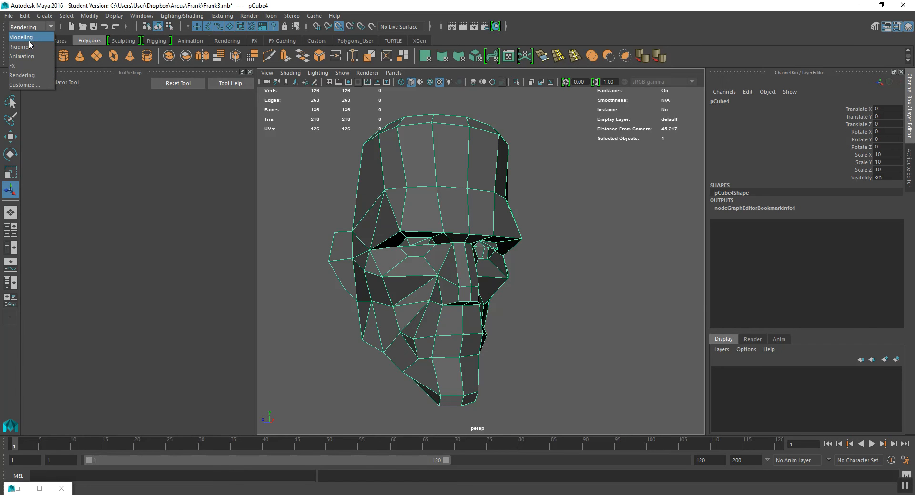
# Apply a cylindrical UV projection to the head and rotate it 90 degrees in Y
pyautogui.click(24, 35)
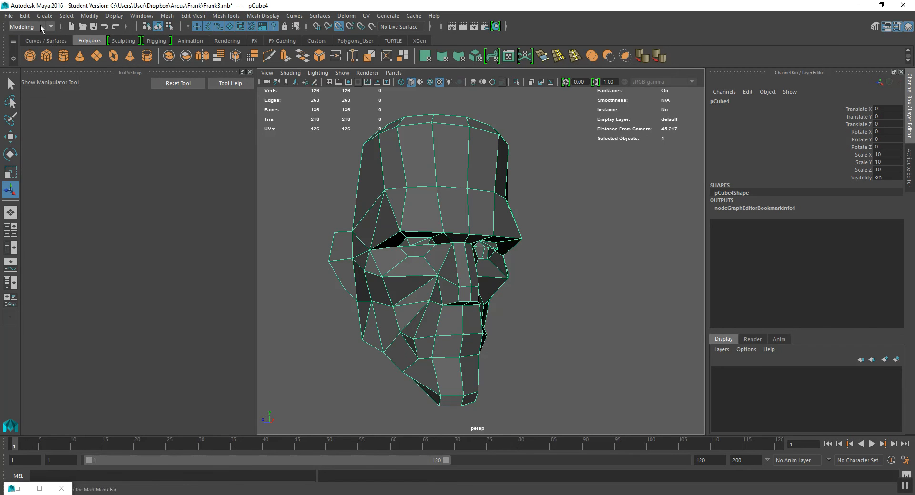
pyautogui.moveTo(345, 15)
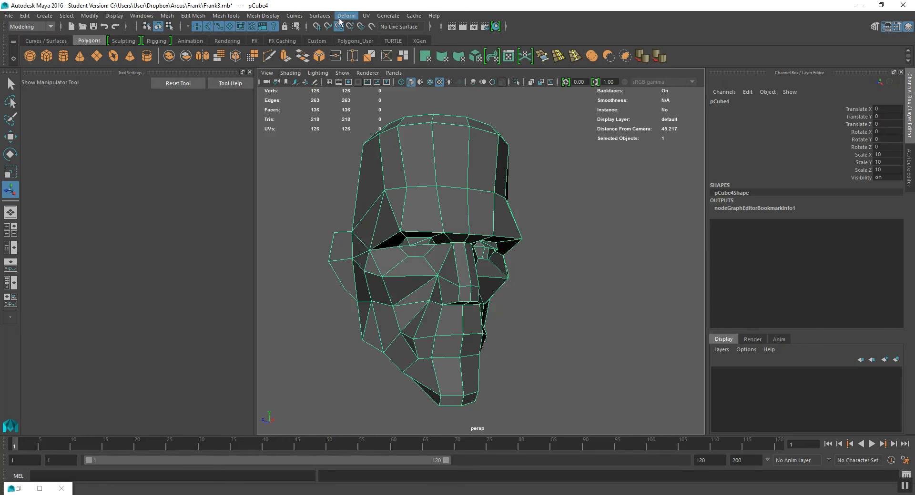
pyautogui.click(366, 16)
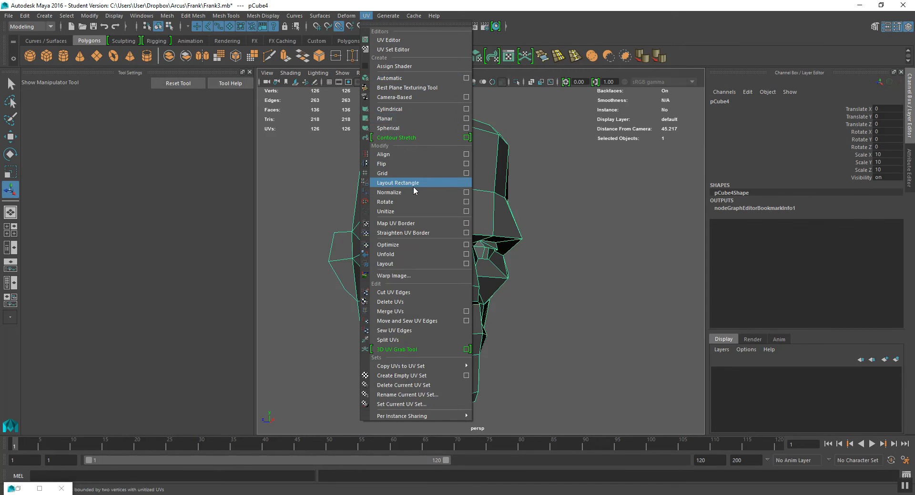
pyautogui.moveTo(407, 113)
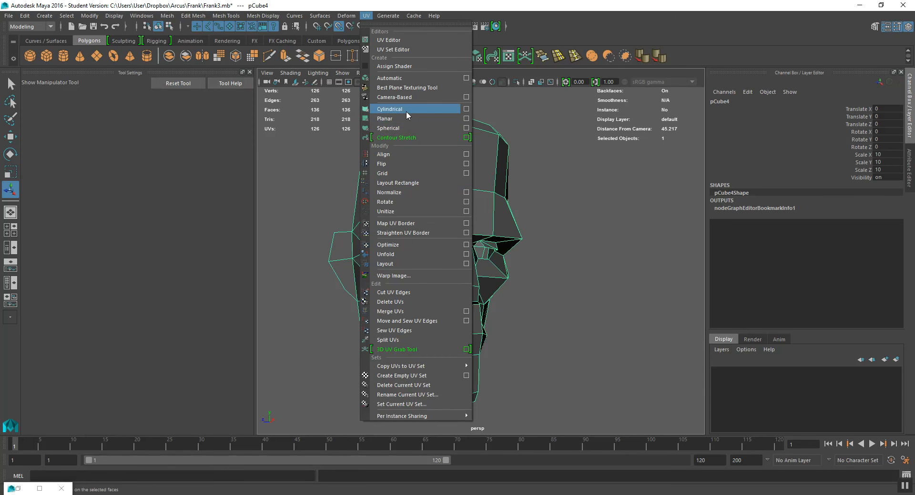
pyautogui.click(389, 109)
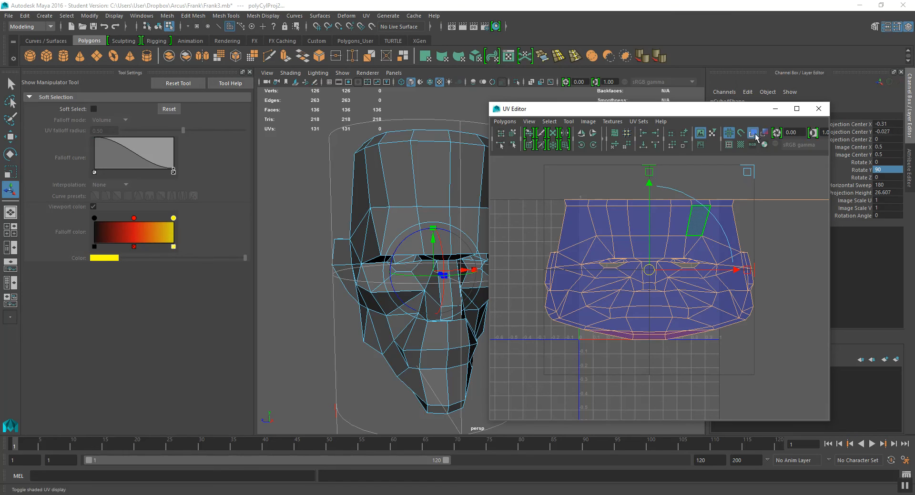
pyautogui.click(752, 132)
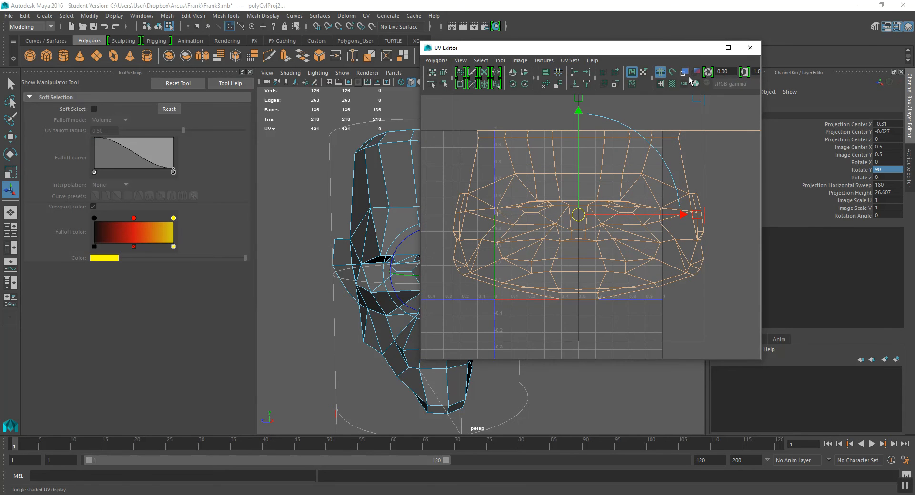
pyautogui.moveTo(683, 72)
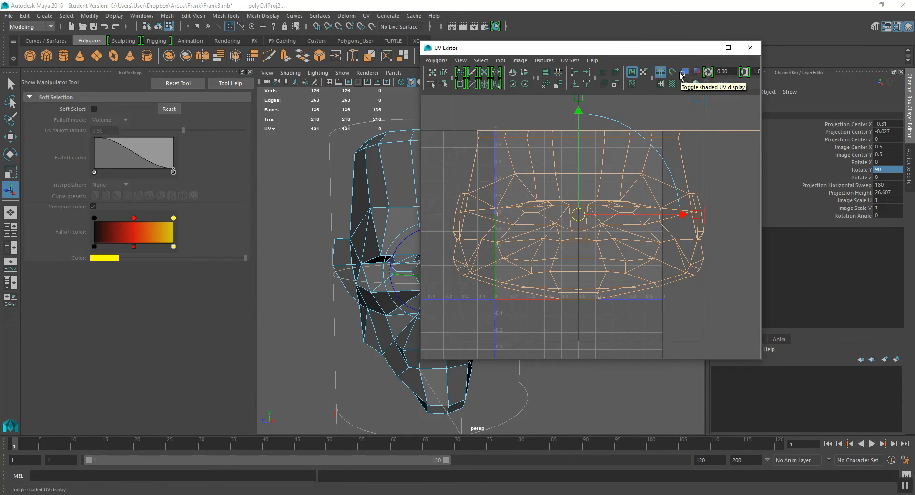
pyautogui.click(685, 72)
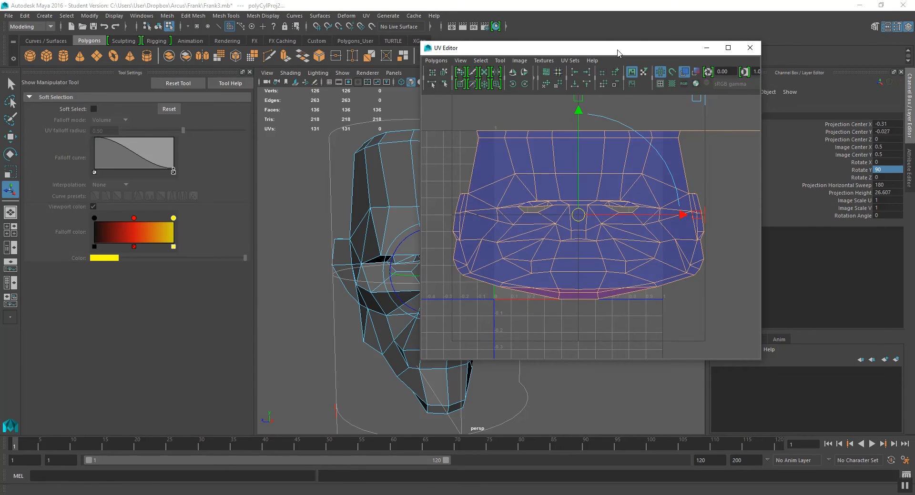
pyautogui.click(727, 48)
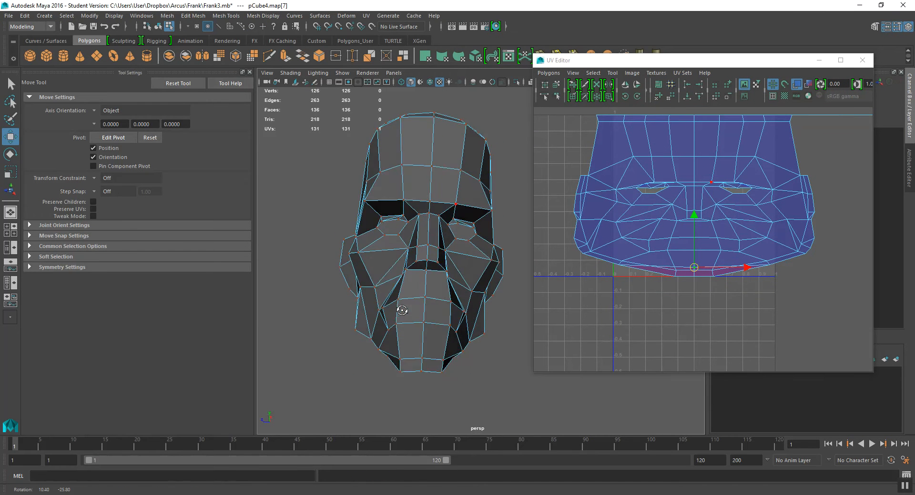
# Move the UVs along the eye hole edge, then select every head UV
pyautogui.moveTo(402, 310); pyautogui.dragTo(349, 305)
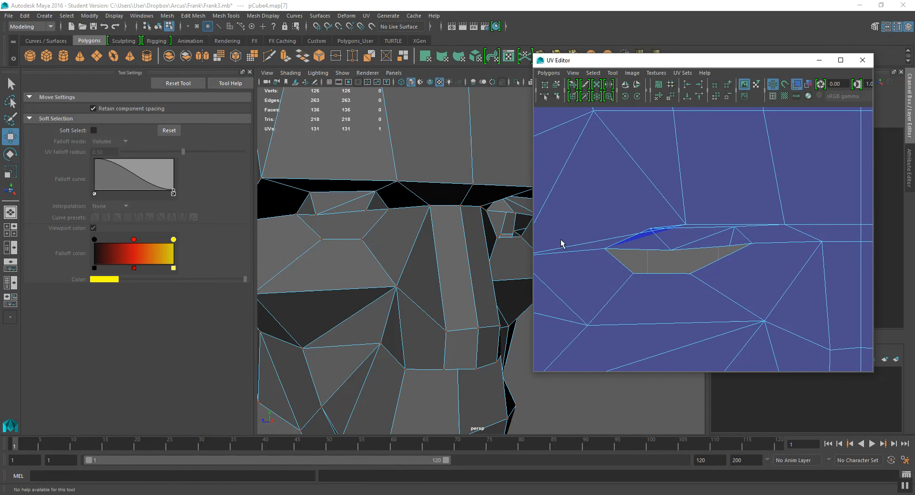
pyautogui.moveTo(560, 244); pyautogui.dragTo(359, 248)
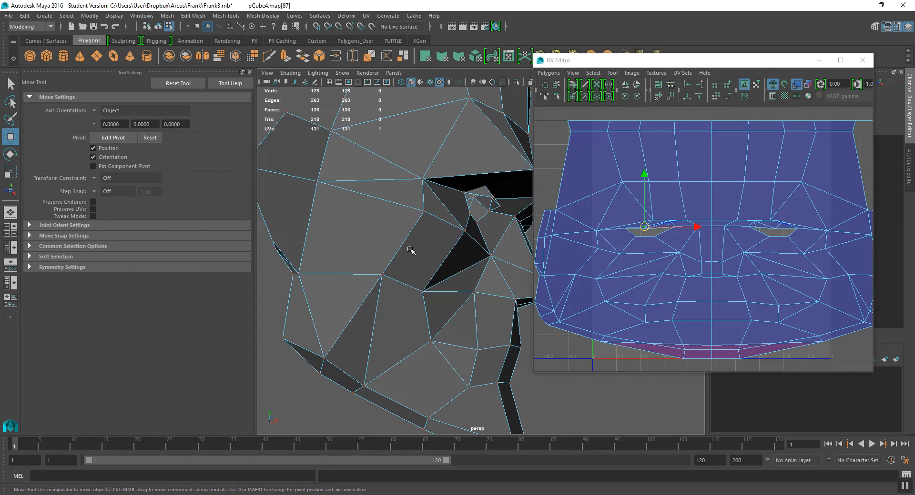
pyautogui.moveTo(411, 251); pyautogui.dragTo(390, 248)
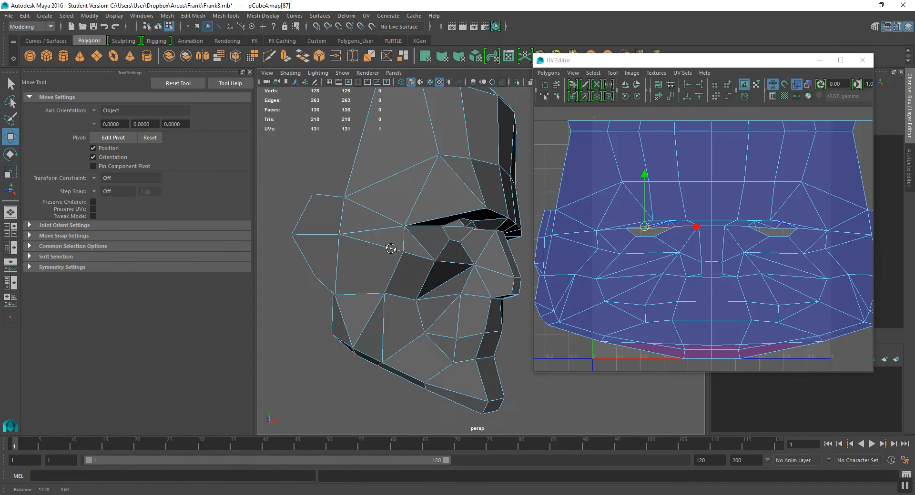
pyautogui.moveTo(391, 249); pyautogui.dragTo(411, 257)
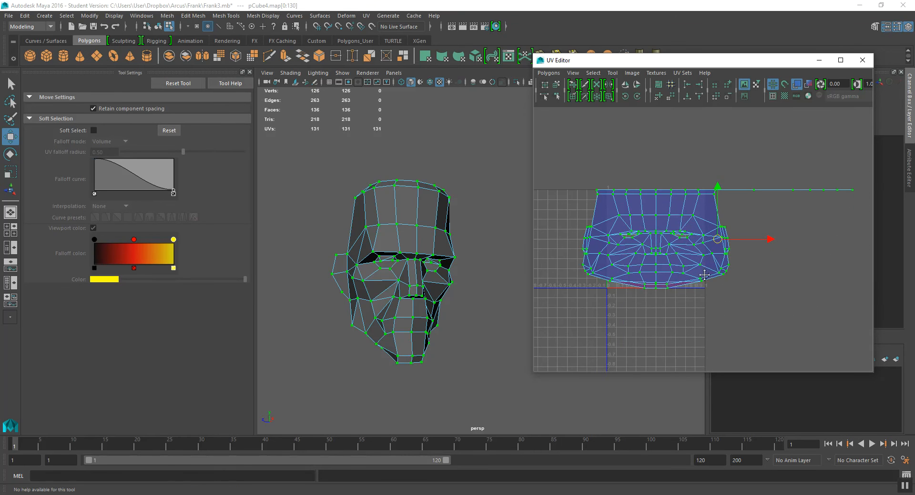
# Run Polygons > Unfold on the selected head UVs
pyautogui.click(549, 72)
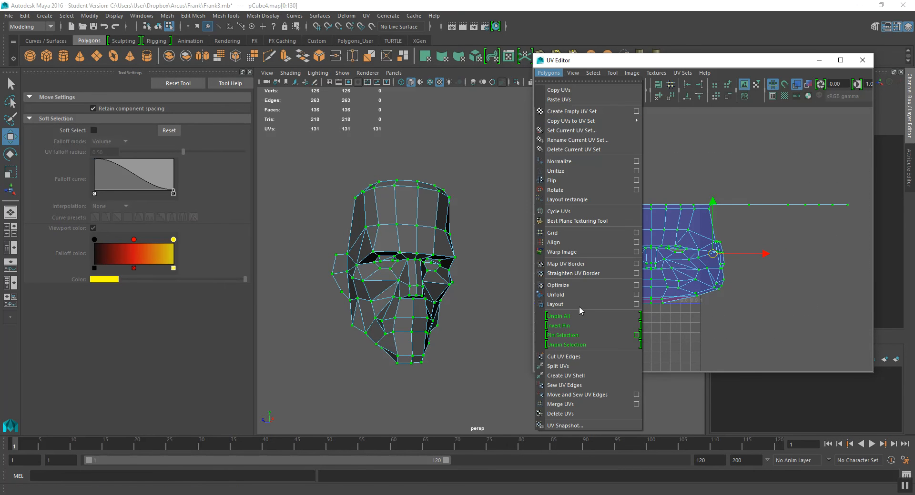
pyautogui.moveTo(578, 294)
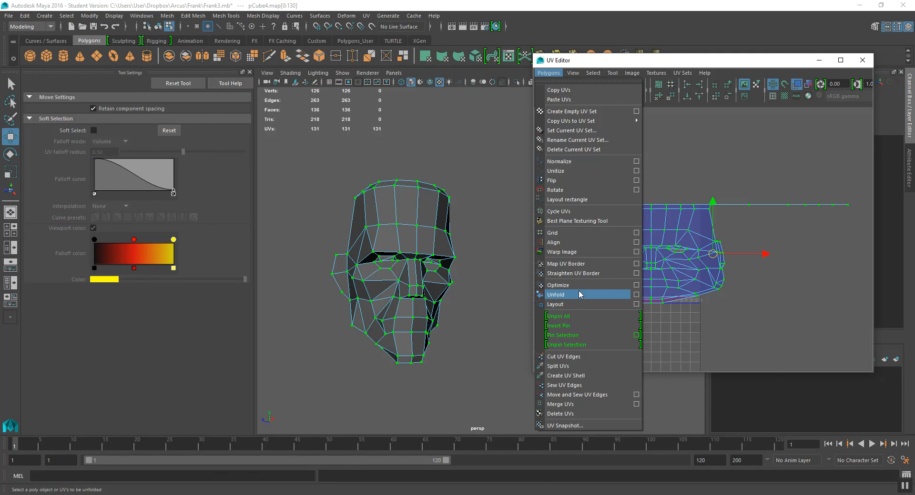
pyautogui.click(556, 295)
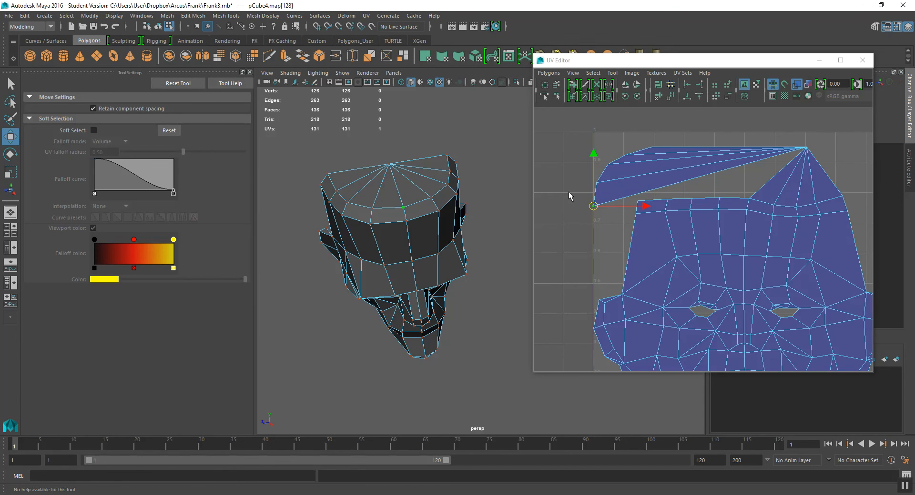
pyautogui.moveTo(584, 216)
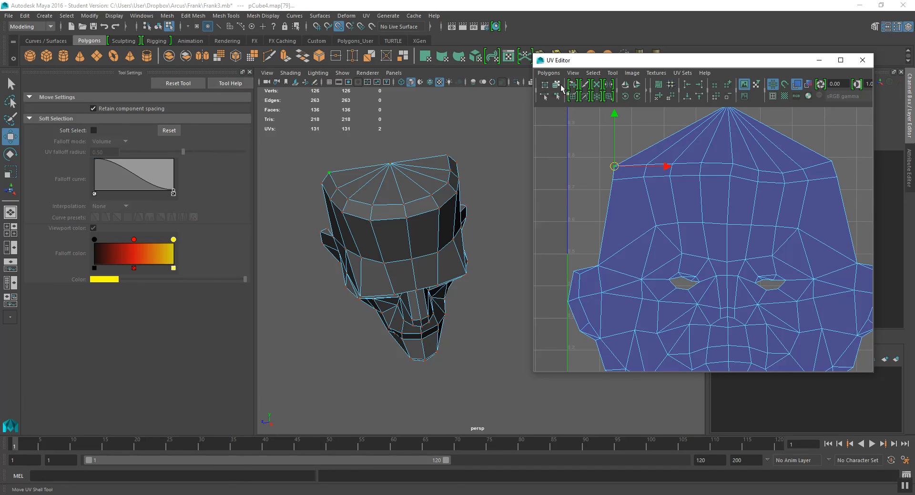
# Sew the crown seam edges and fine-tune a UV just below the crown point
pyautogui.click(548, 72)
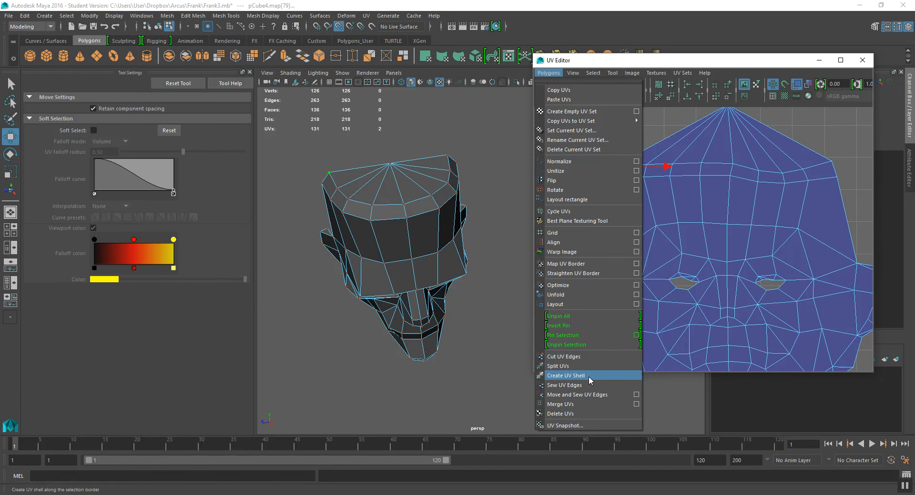
pyautogui.click(564, 385)
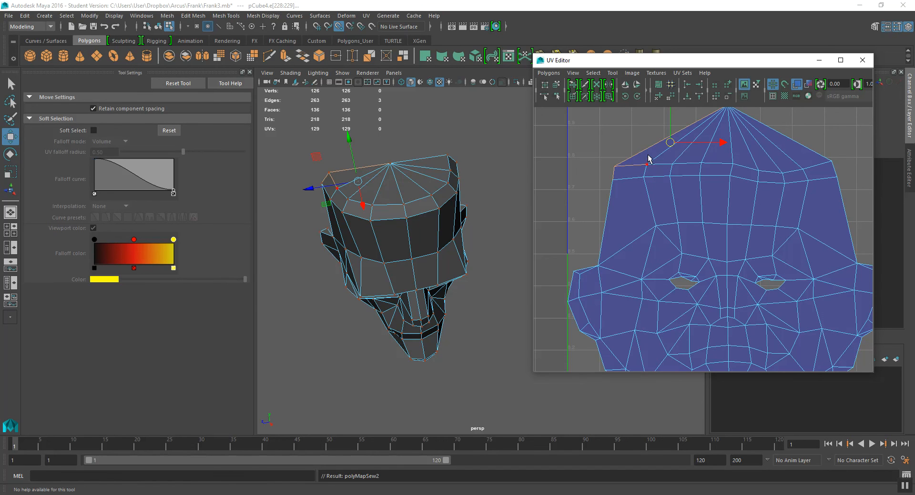
pyautogui.click(548, 73)
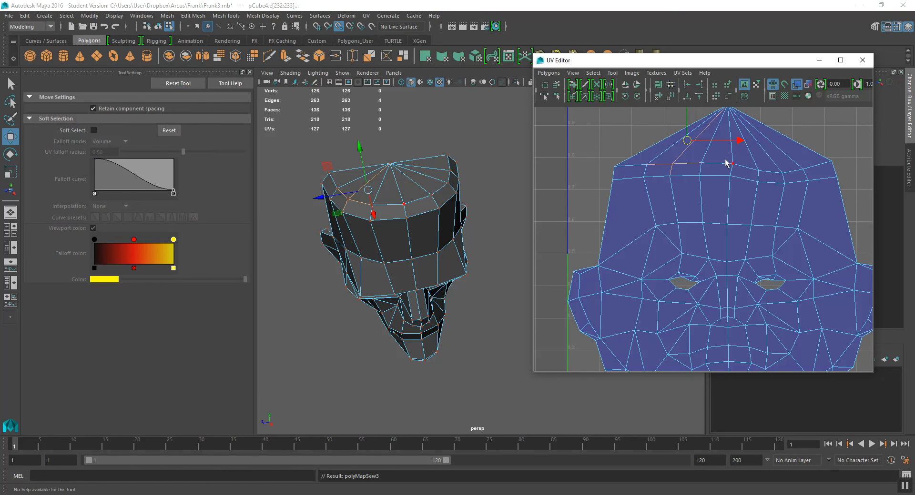
pyautogui.click(549, 73)
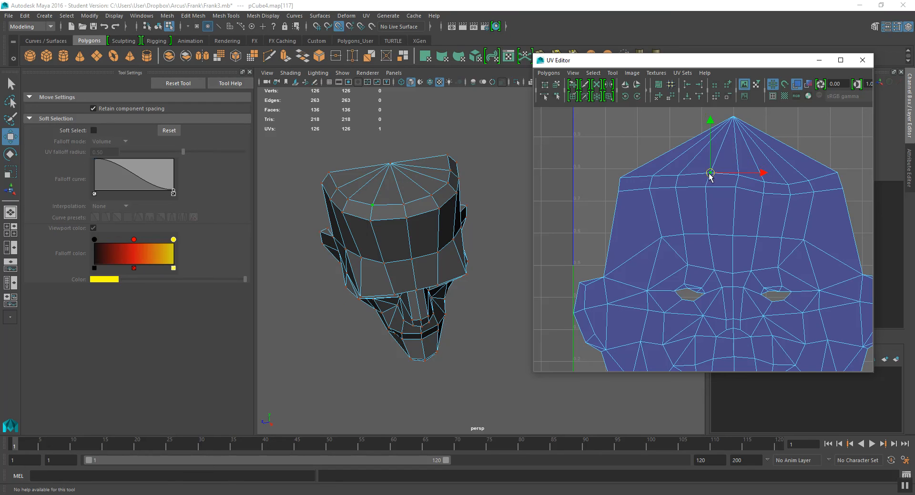
pyautogui.moveTo(710, 173); pyautogui.dragTo(706, 174)
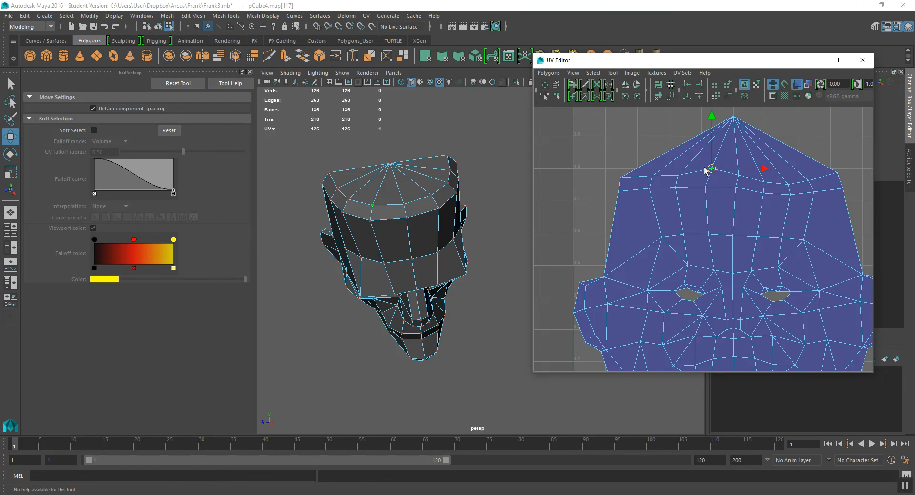
pyautogui.moveTo(710, 169); pyautogui.dragTo(678, 168)
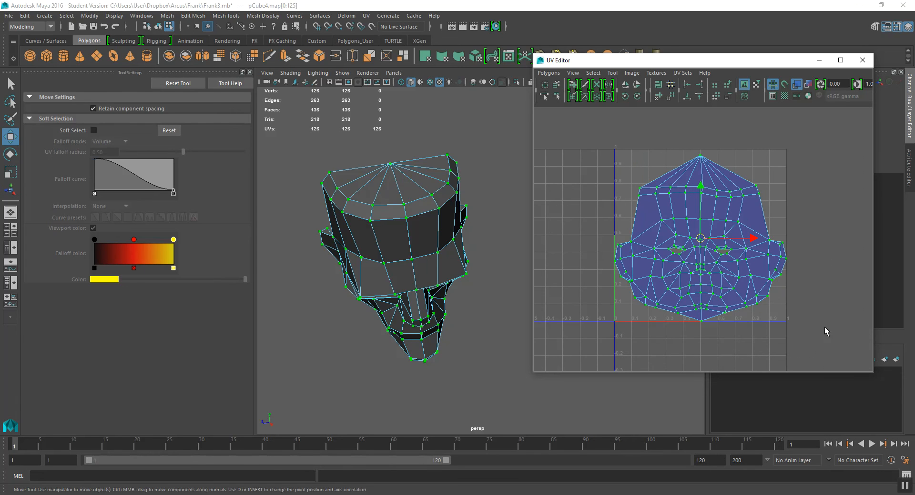
# Run Polygons > Layout on the selected head UVs
pyautogui.click(548, 72)
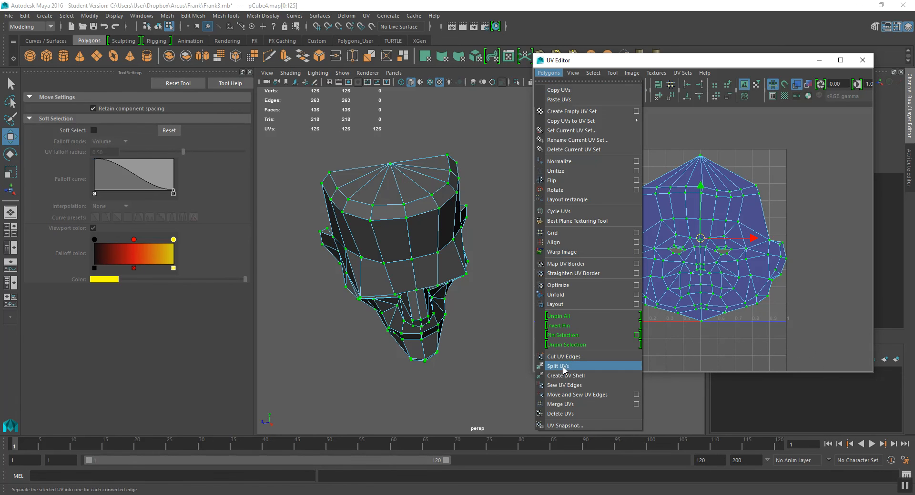
pyautogui.moveTo(574, 305)
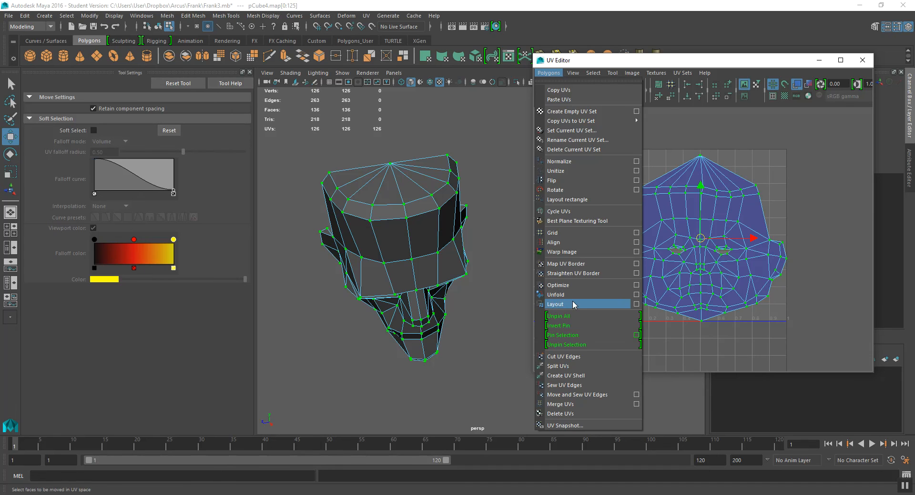
pyautogui.click(555, 304)
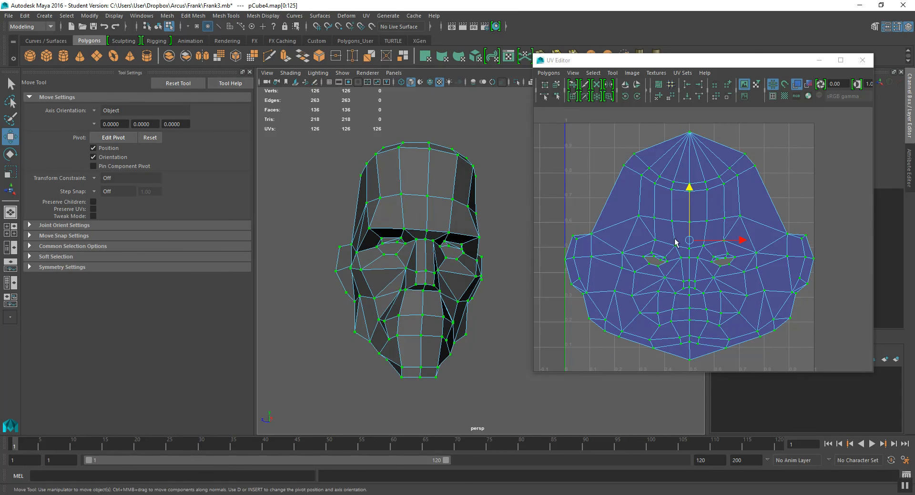
pyautogui.moveTo(699, 248)
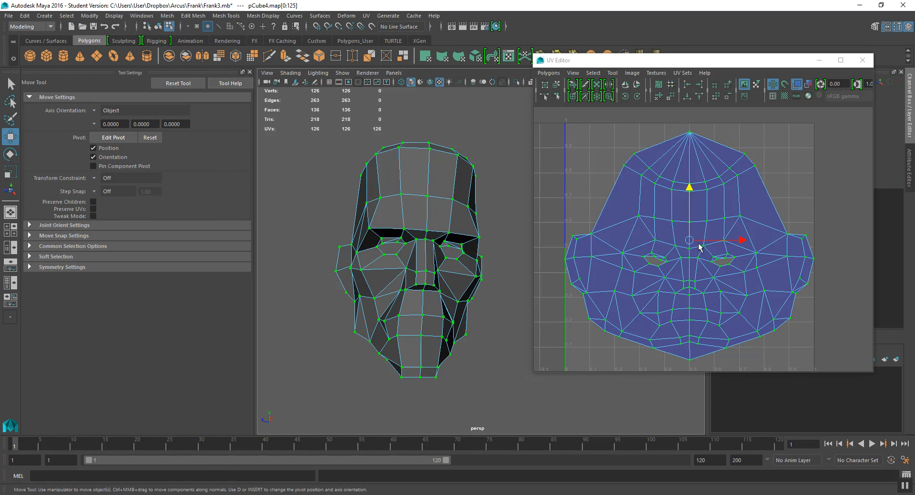
pyautogui.moveTo(626, 319)
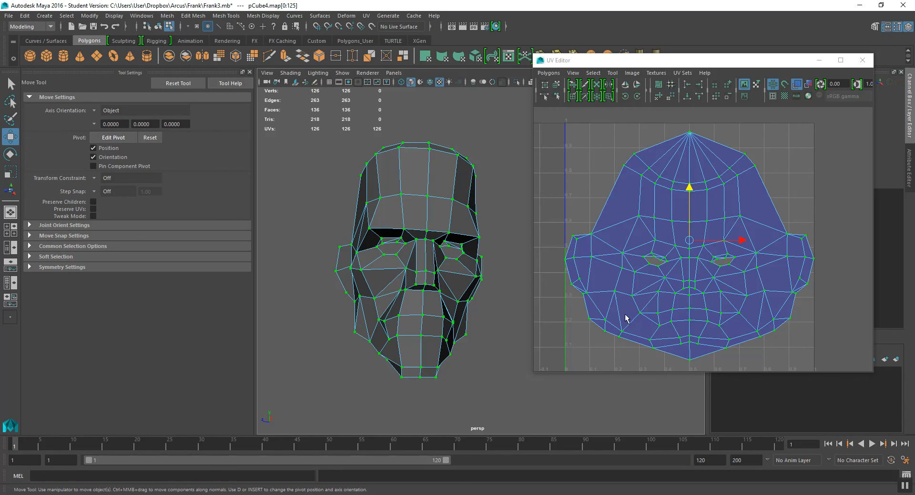
pyautogui.moveTo(774, 265)
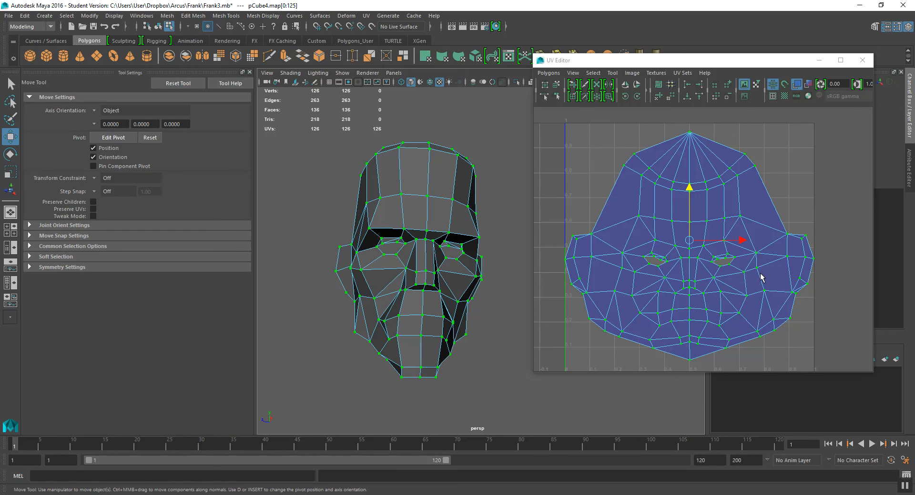
pyautogui.moveTo(748, 268)
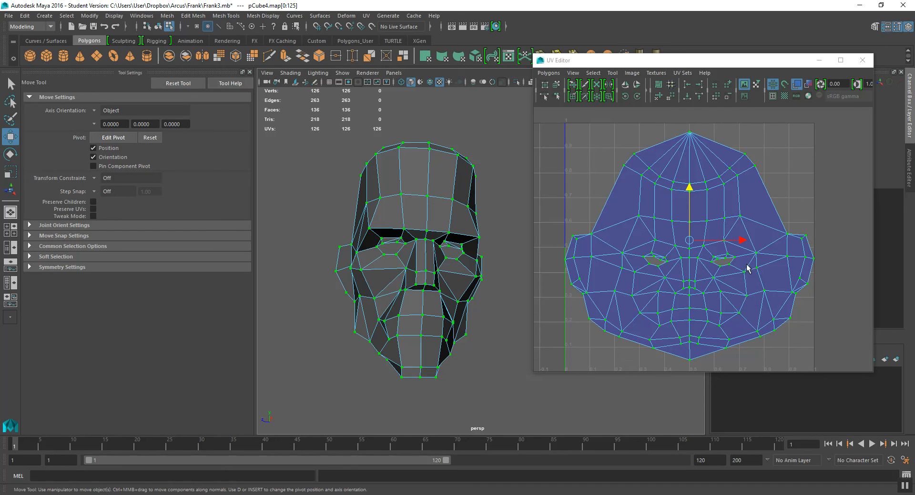
pyautogui.moveTo(733, 274)
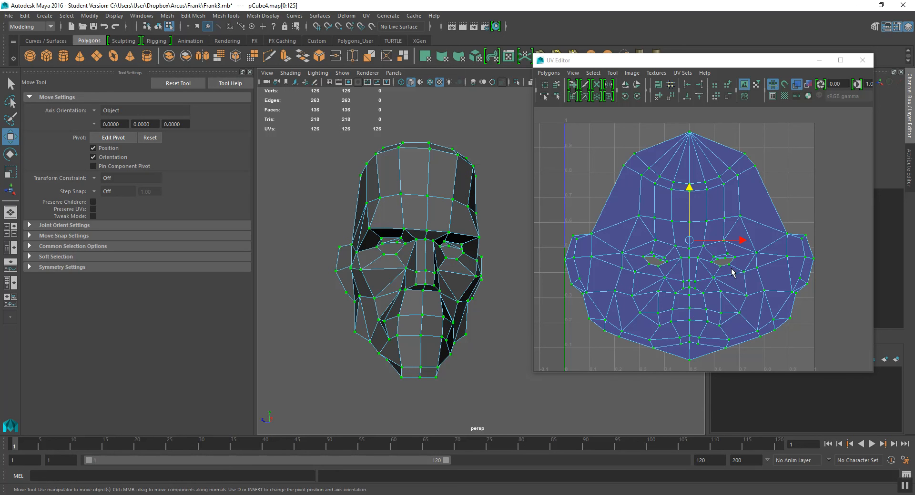
pyautogui.moveTo(694, 252)
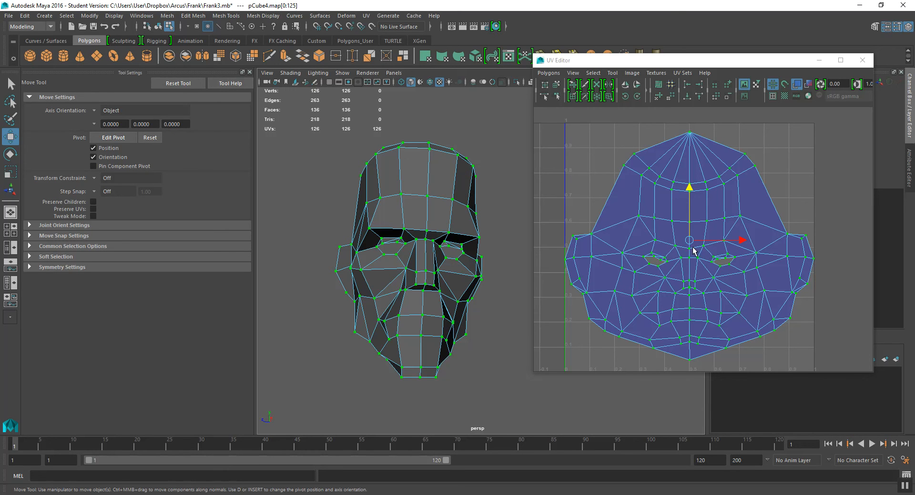
pyautogui.moveTo(775, 215)
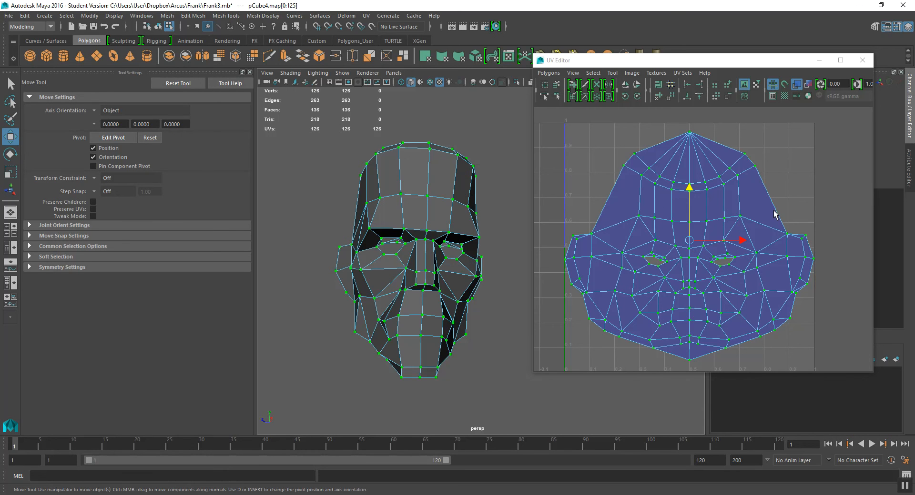
pyautogui.moveTo(507, 272)
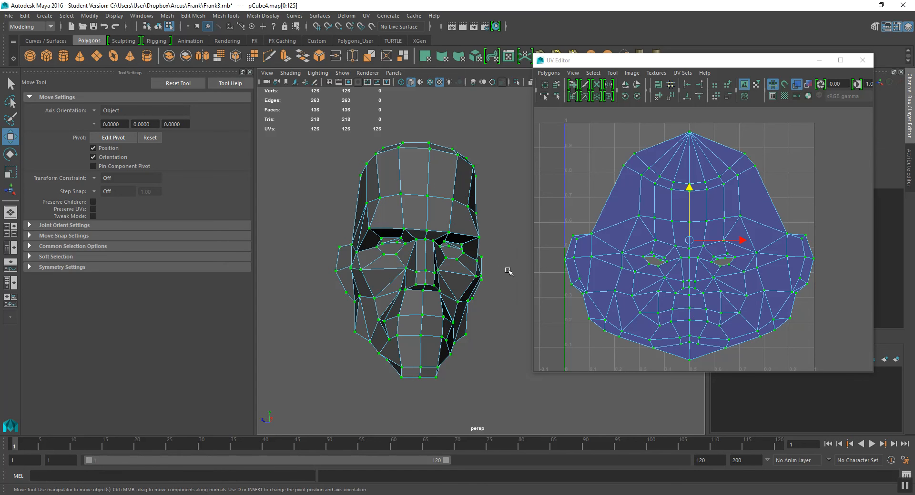
pyautogui.moveTo(491, 264)
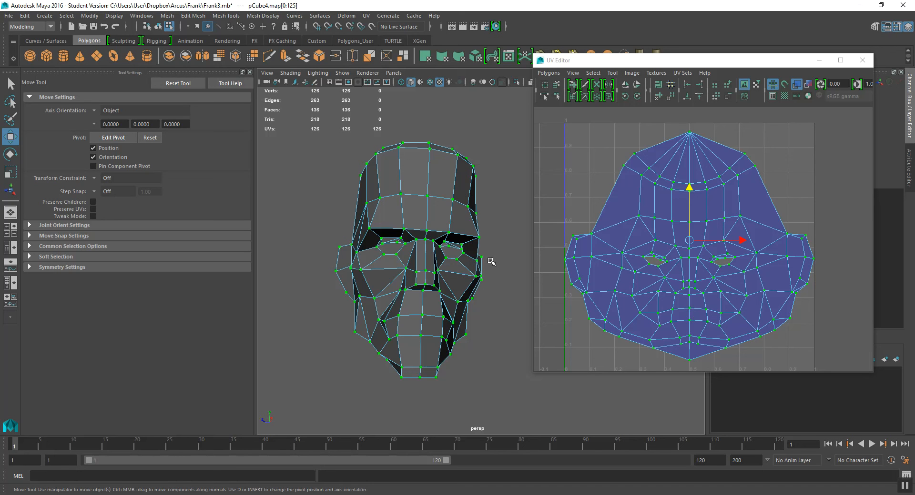
pyautogui.moveTo(486, 260)
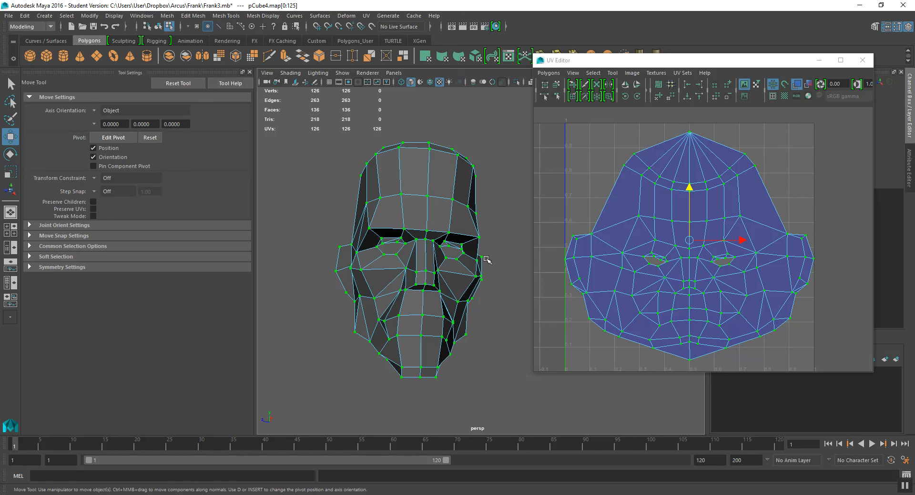
pyautogui.moveTo(472, 279)
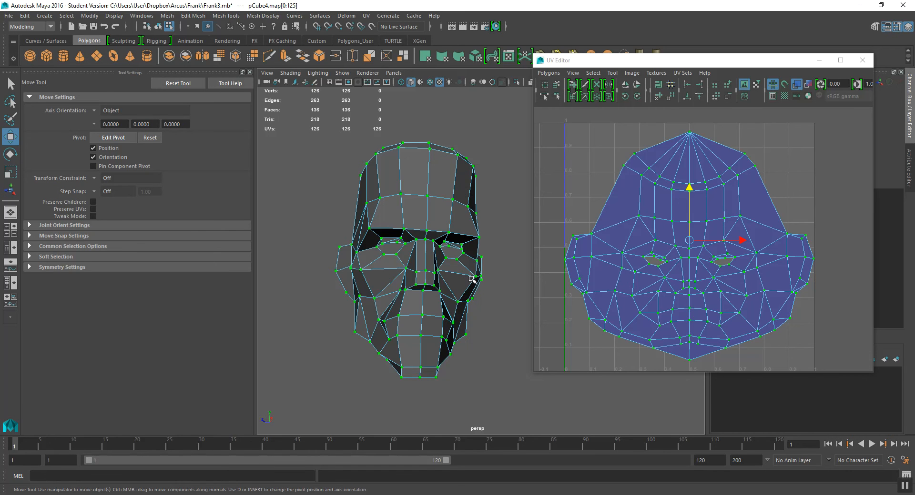
pyautogui.moveTo(448, 309)
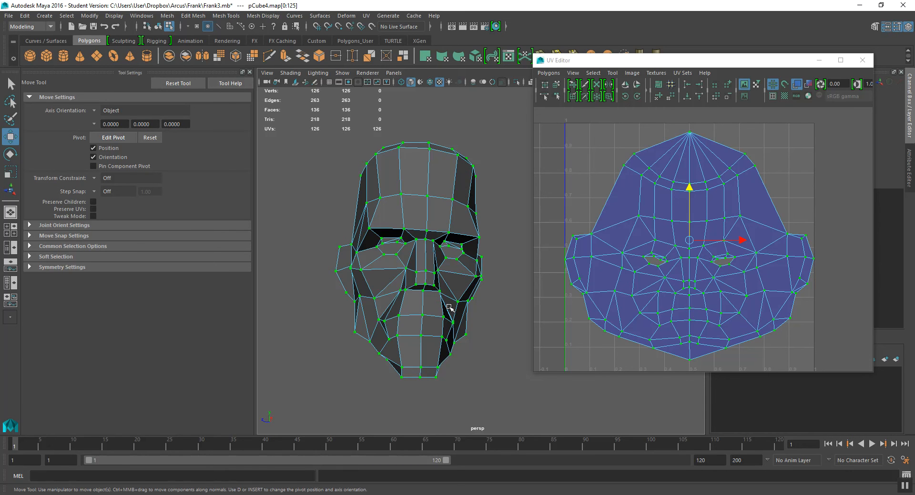